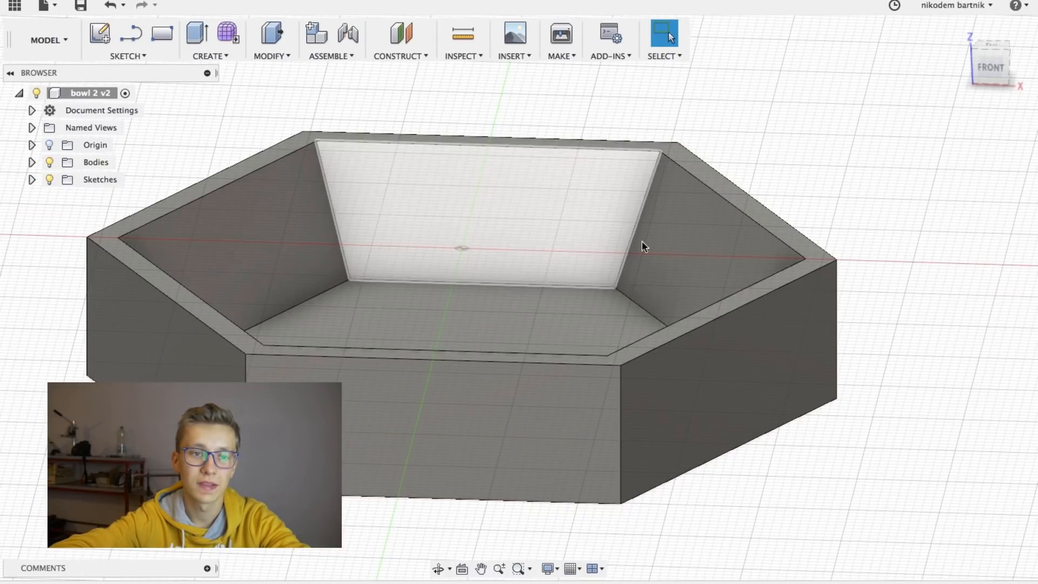
Switch the bowl design from the Model workspace to the CAM workspace
click(45, 40)
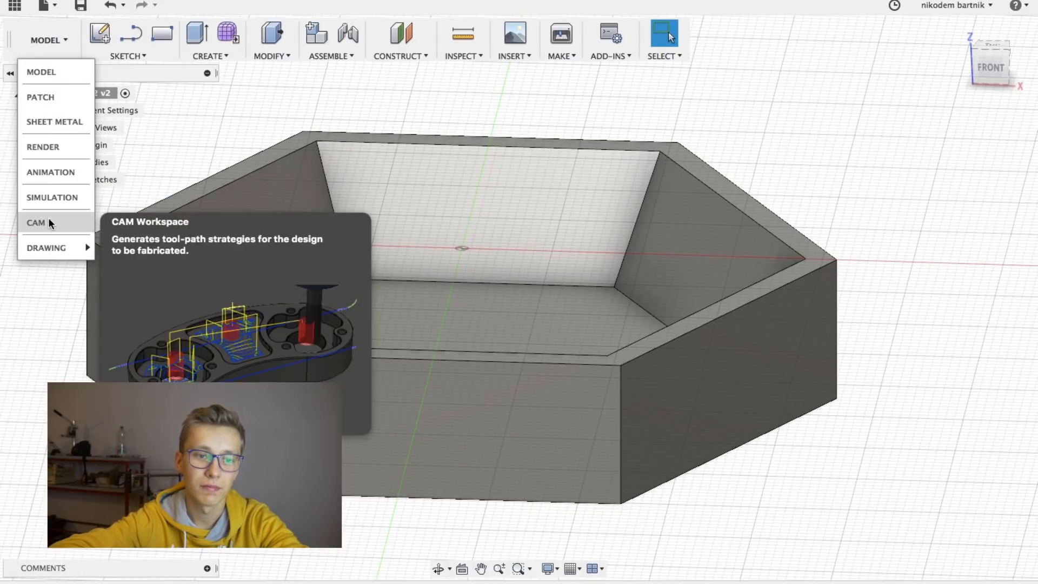
click(36, 223)
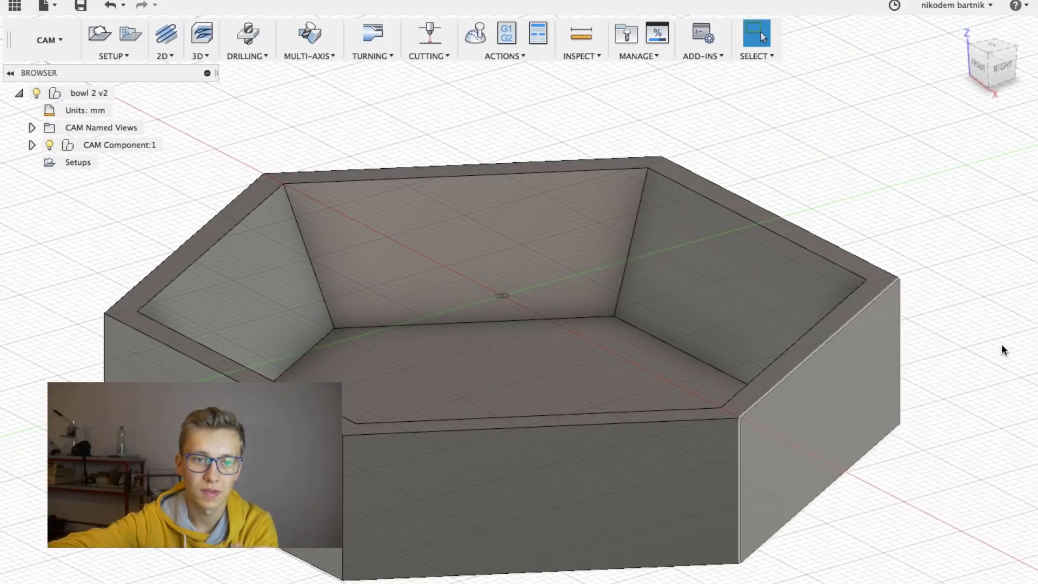
Create a milling setup with 4 mm side stock offset and 0 top and bottom offset
click(99, 33)
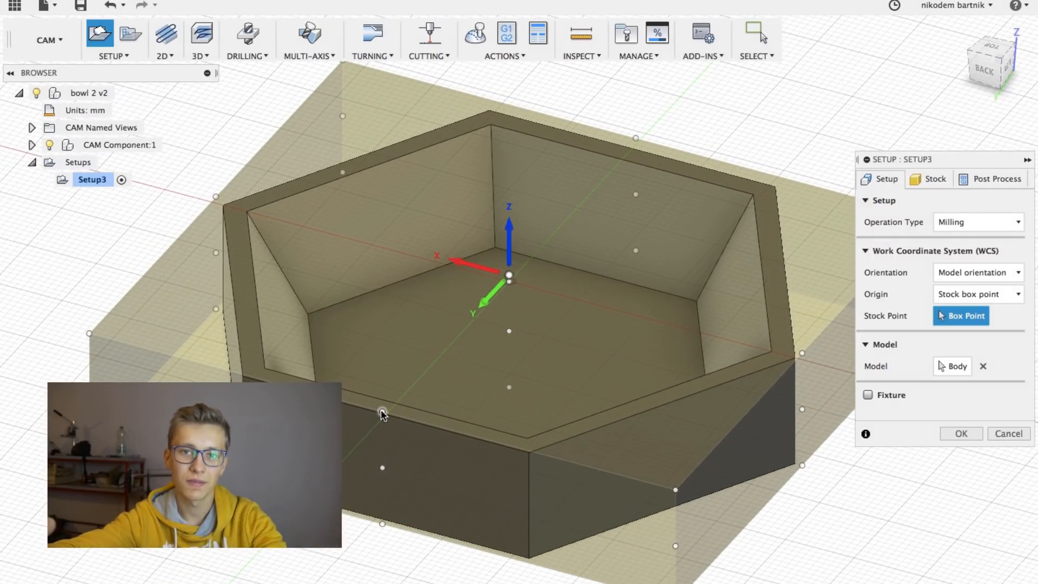
mouse_move(90, 335)
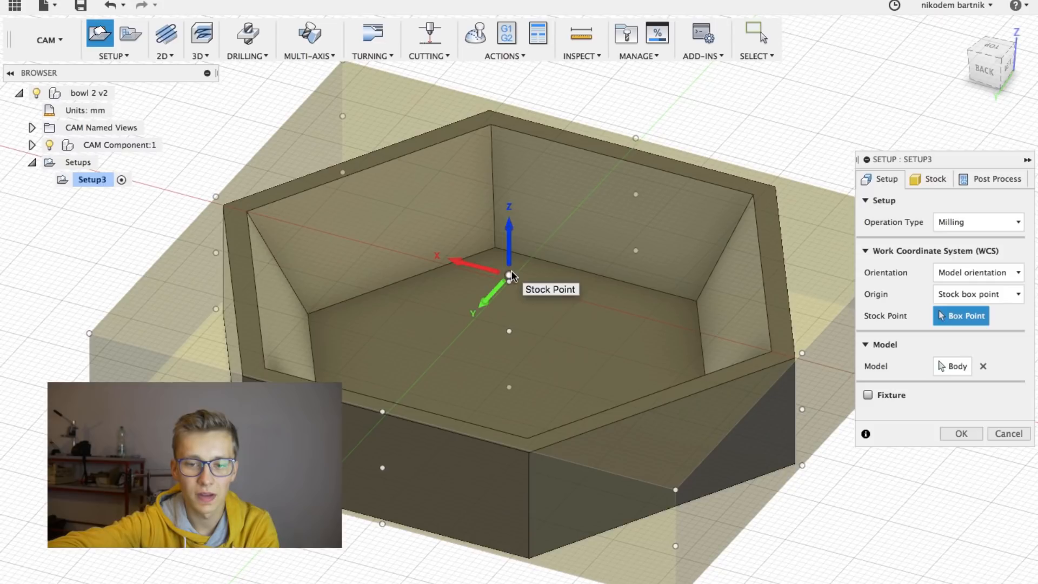
mouse_move(592, 325)
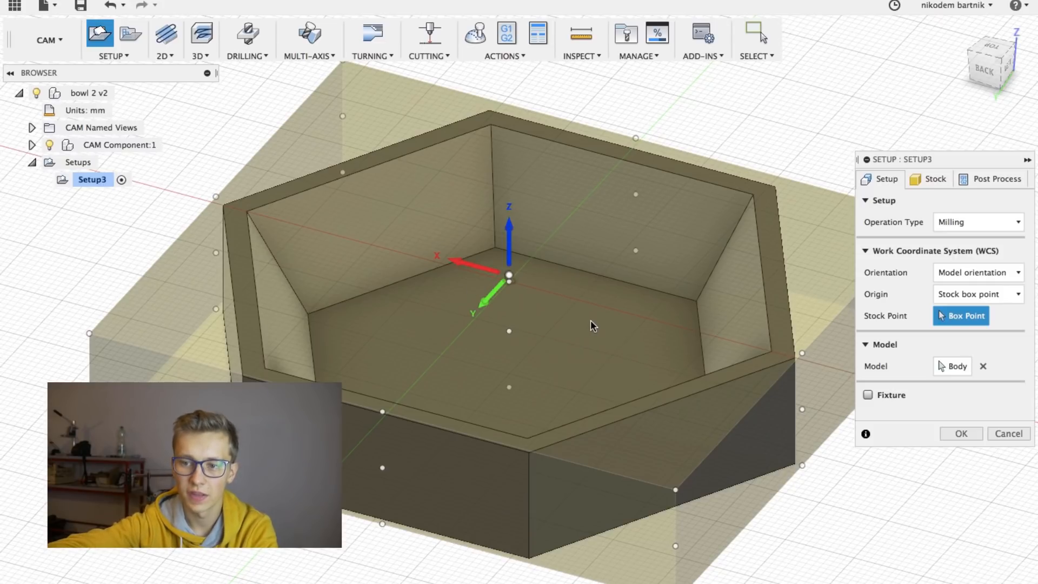
click(934, 179)
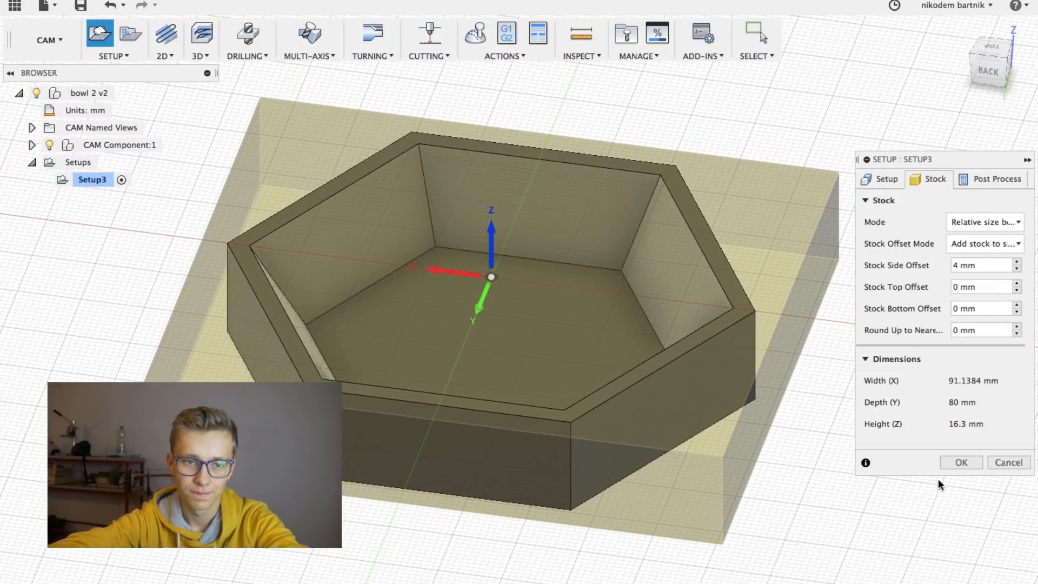
click(960, 462)
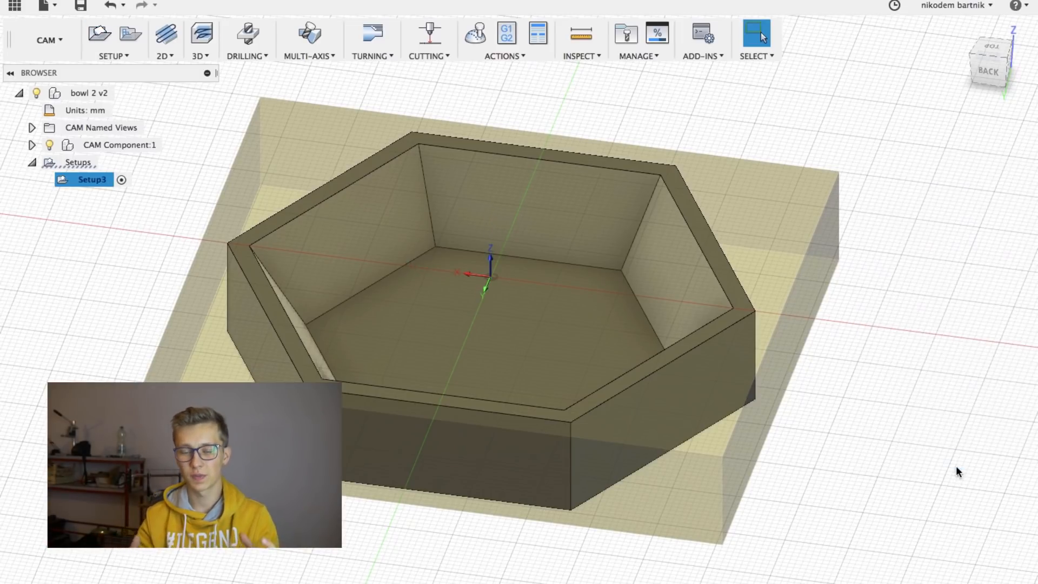
mouse_move(149, 98)
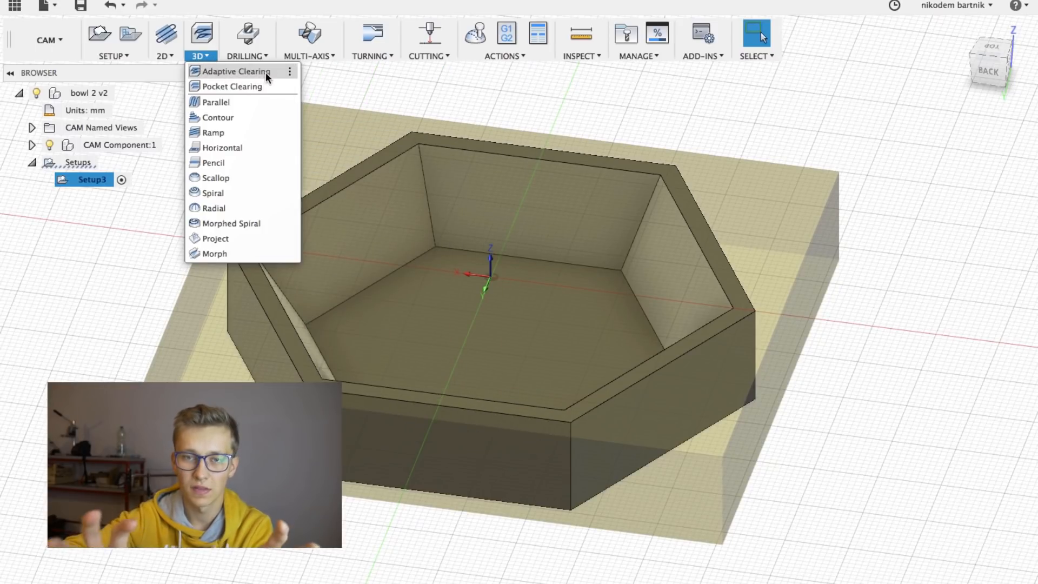
Start an adaptive clearing operation using the 1/8" (3.17 mm) flat end mill from the tool library
click(234, 71)
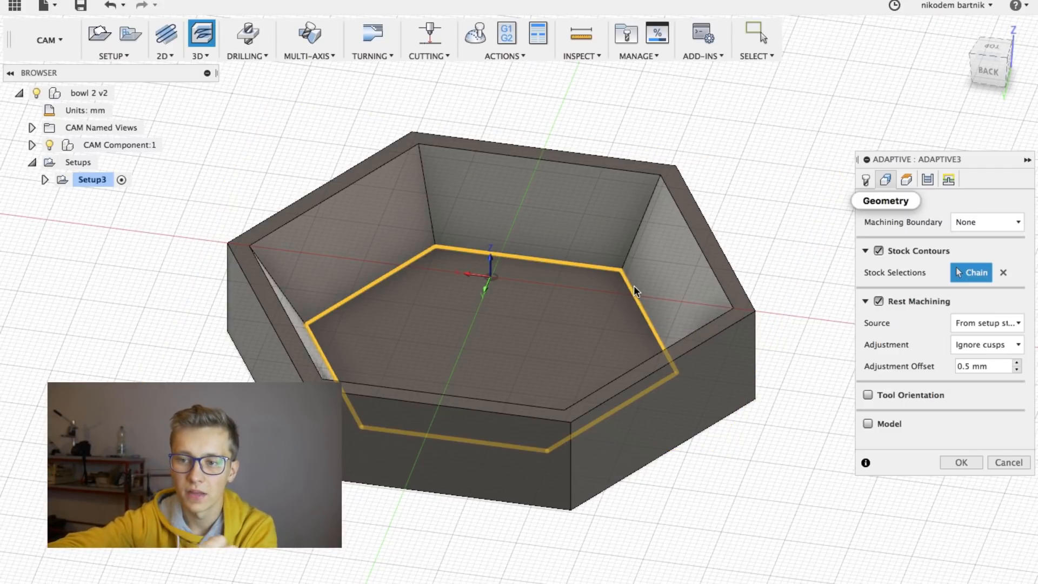
mouse_move(865, 179)
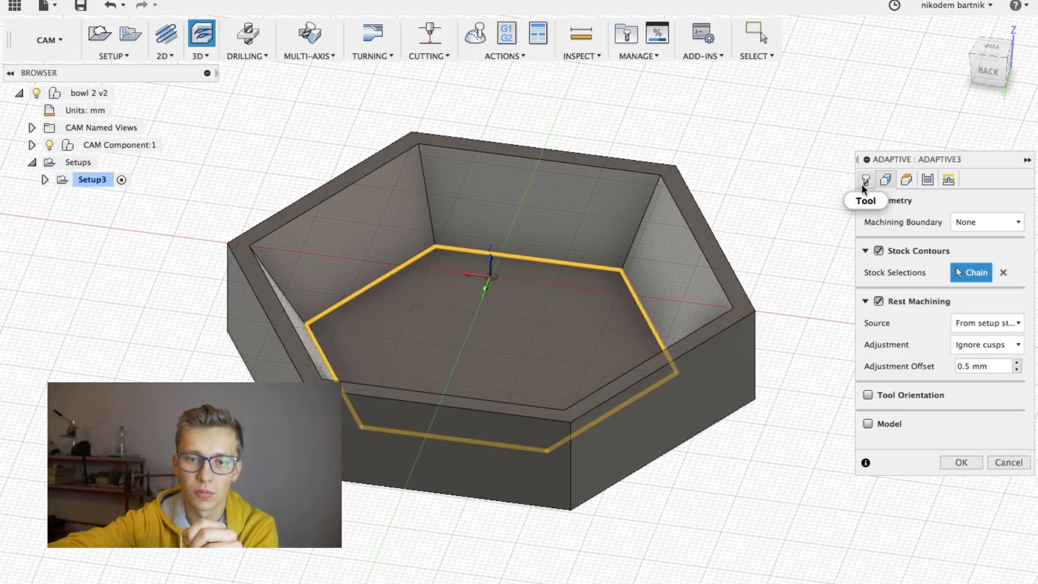
click(865, 180)
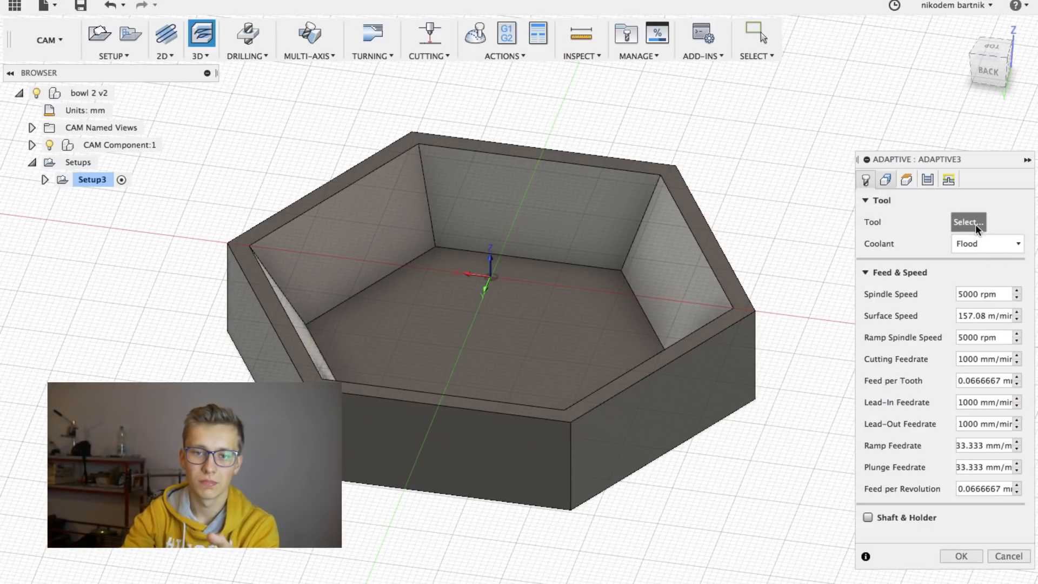
click(966, 221)
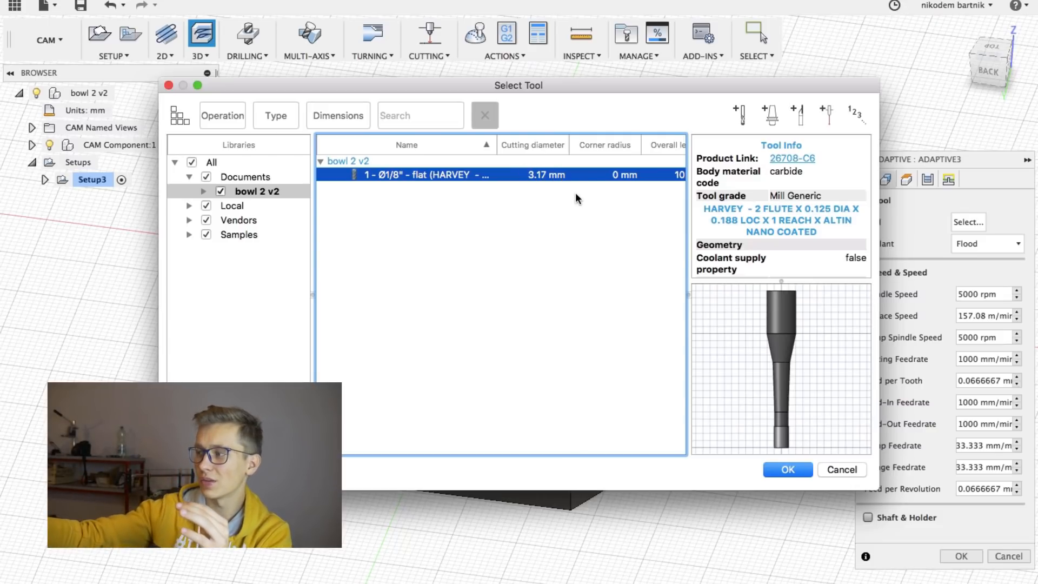
click(788, 470)
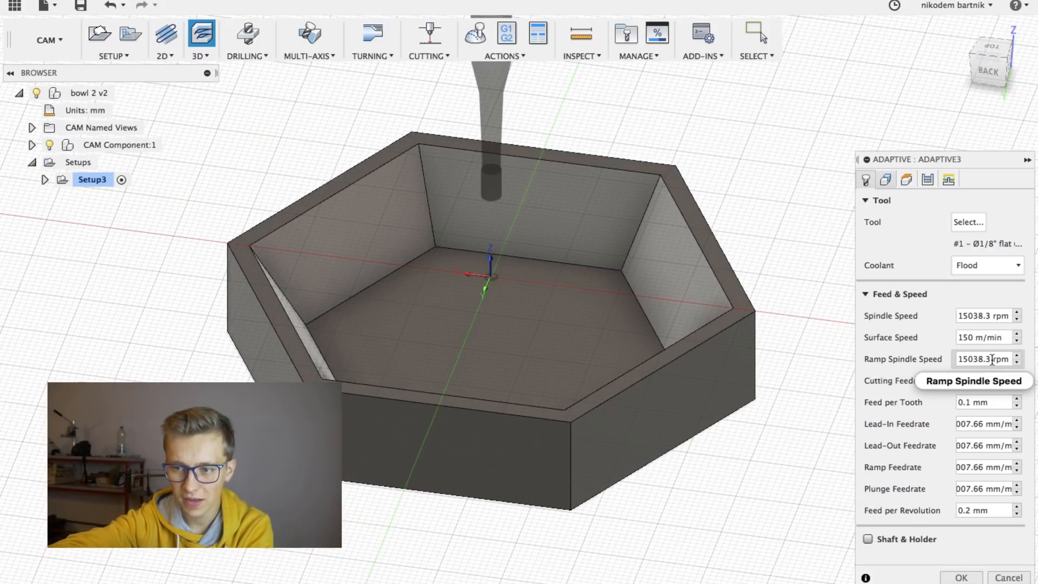
mouse_move(984, 380)
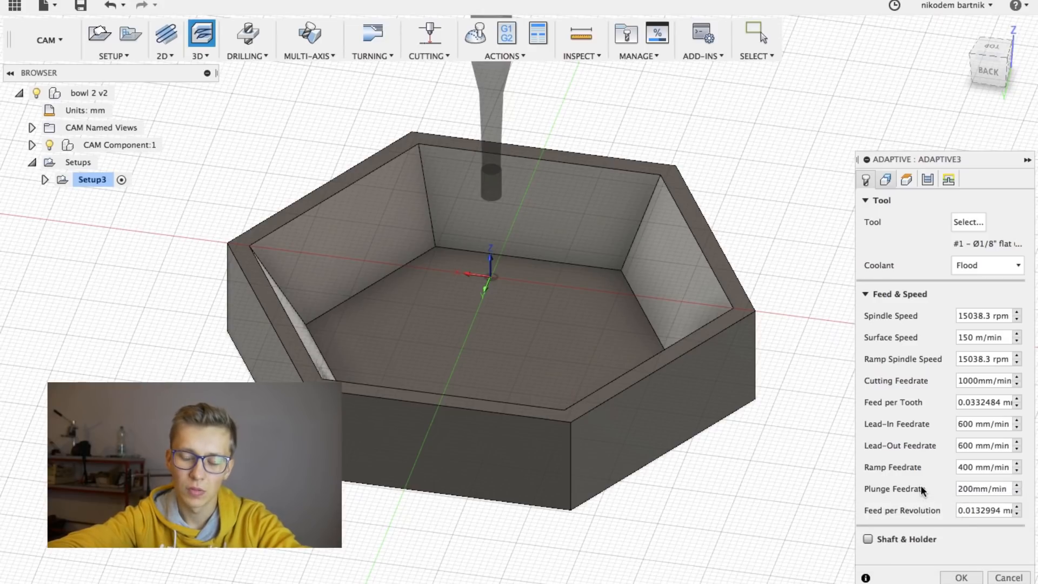
mouse_move(905, 179)
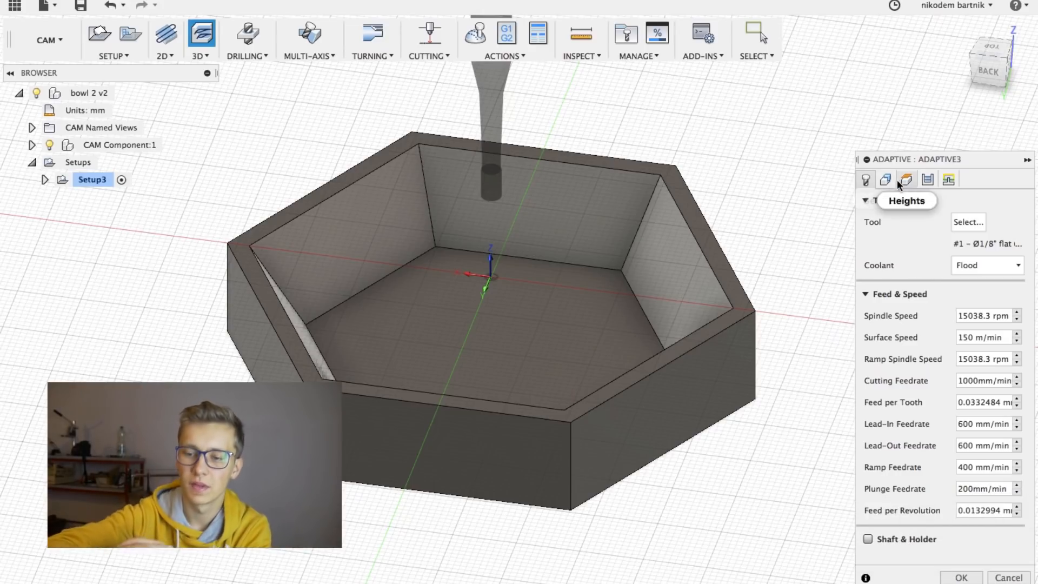
Review heights, then set 3 mm maximum roughing stepdown and 0.5 mm fine stepdown in Passes
click(905, 179)
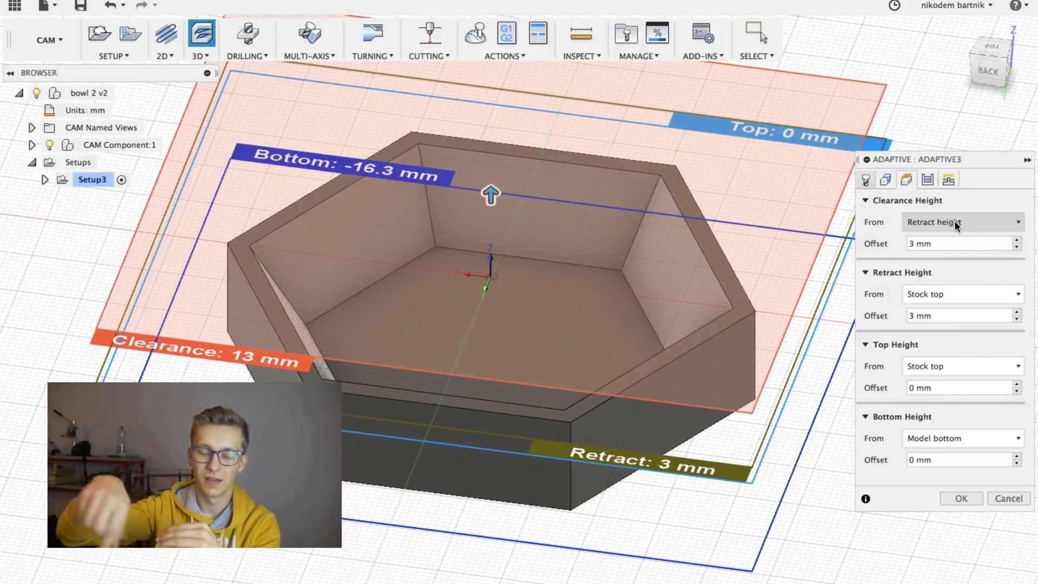
click(927, 179)
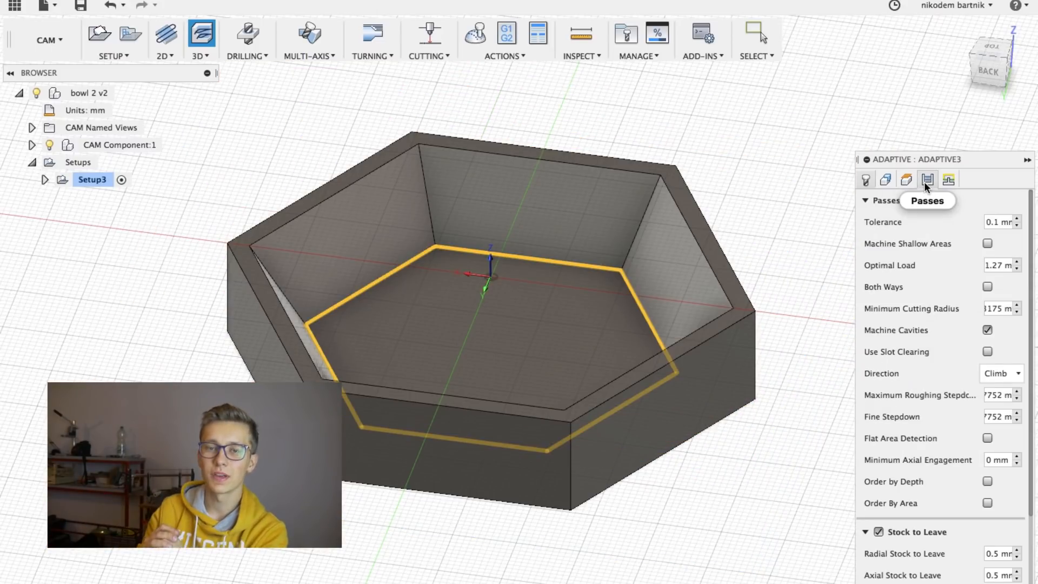
click(905, 179)
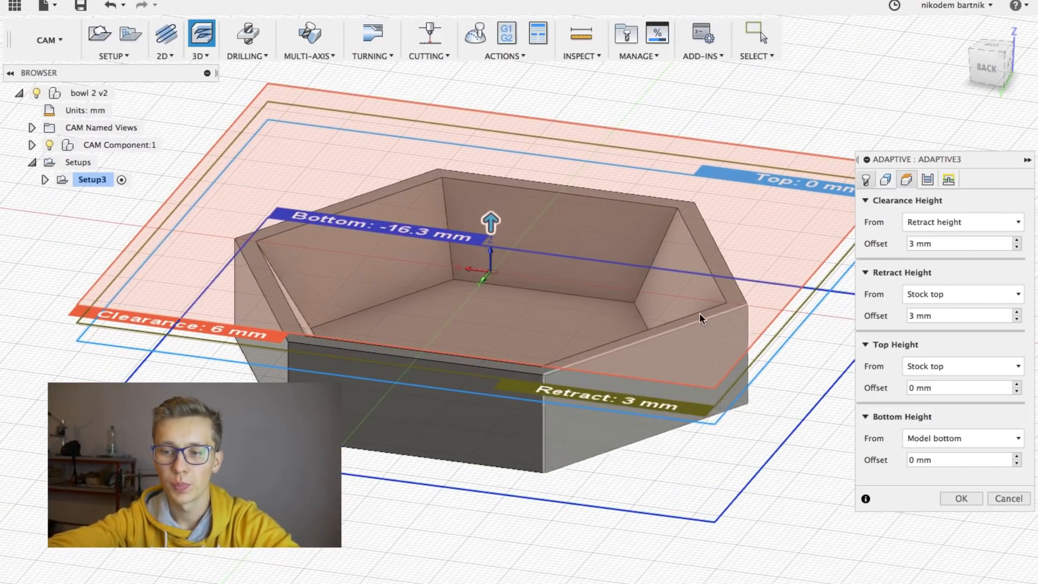
click(926, 179)
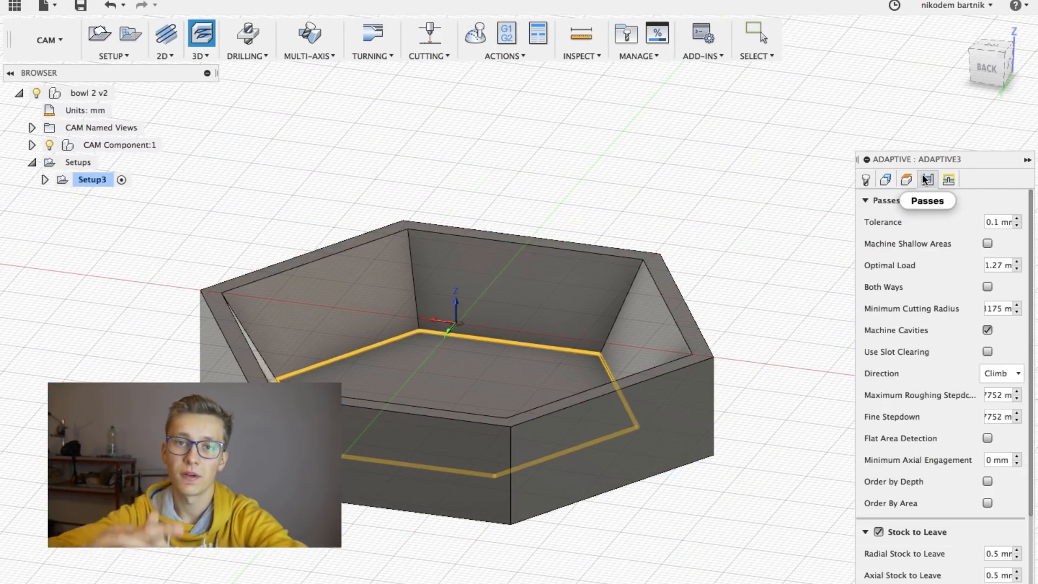
scroll(down, 3)
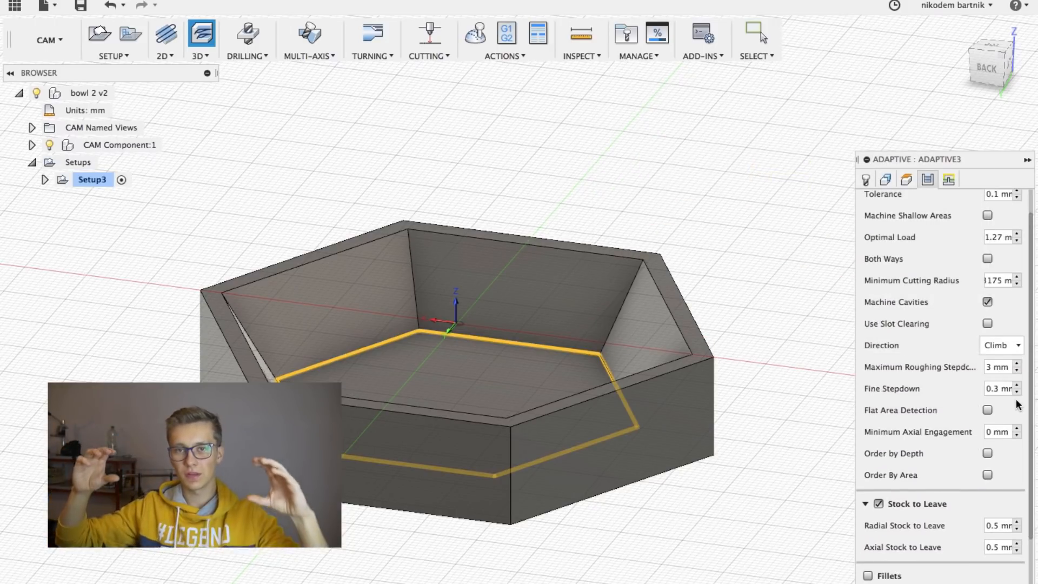
mouse_move(1000, 388)
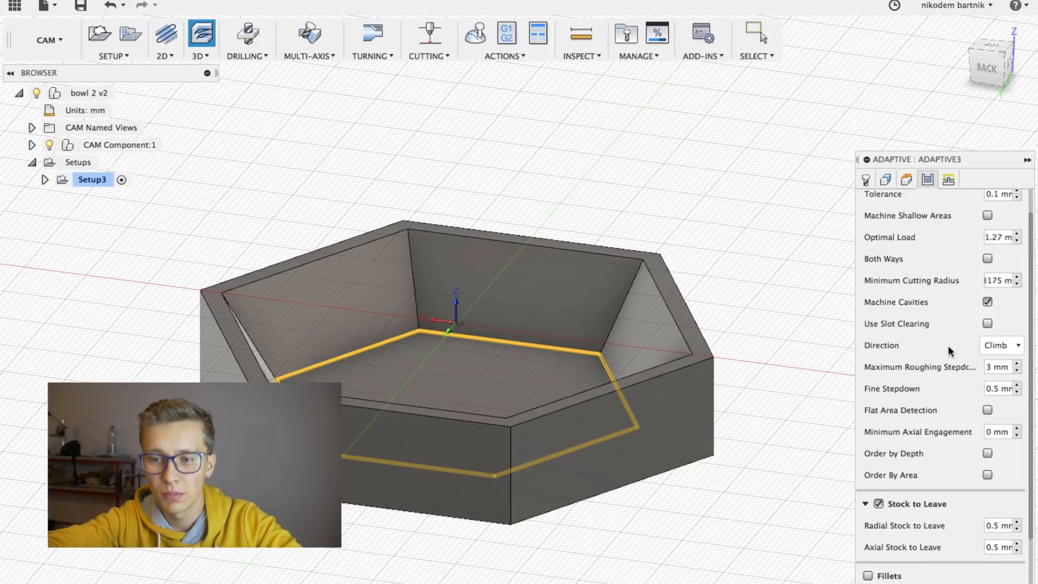
scroll(down, 3)
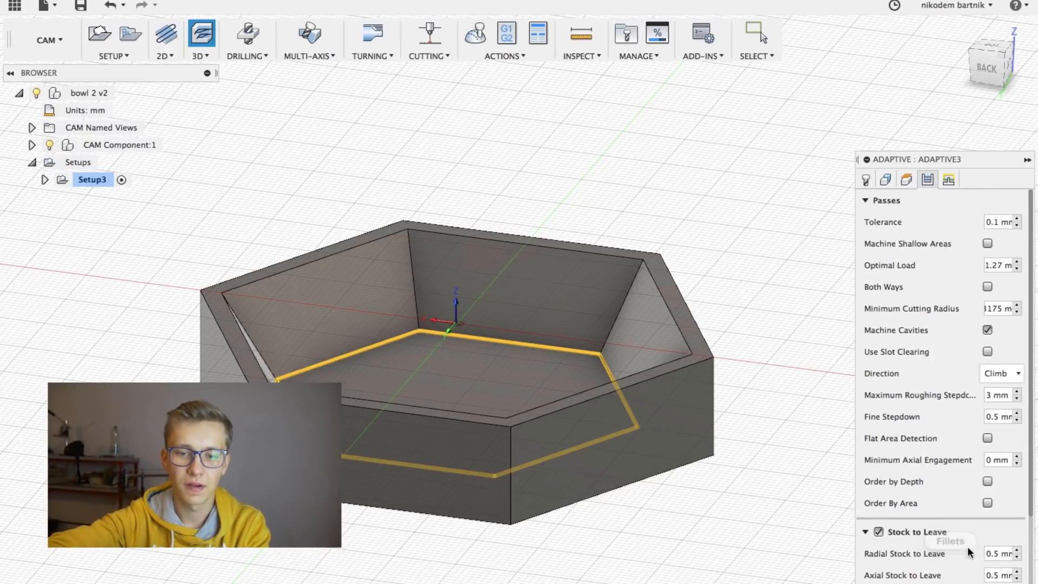
click(948, 179)
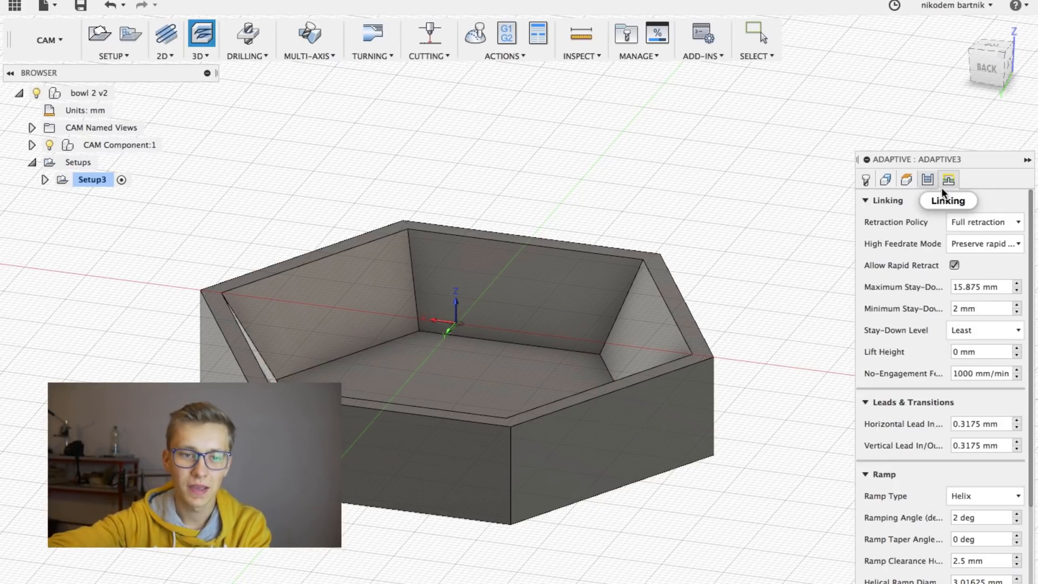
click(161, 38)
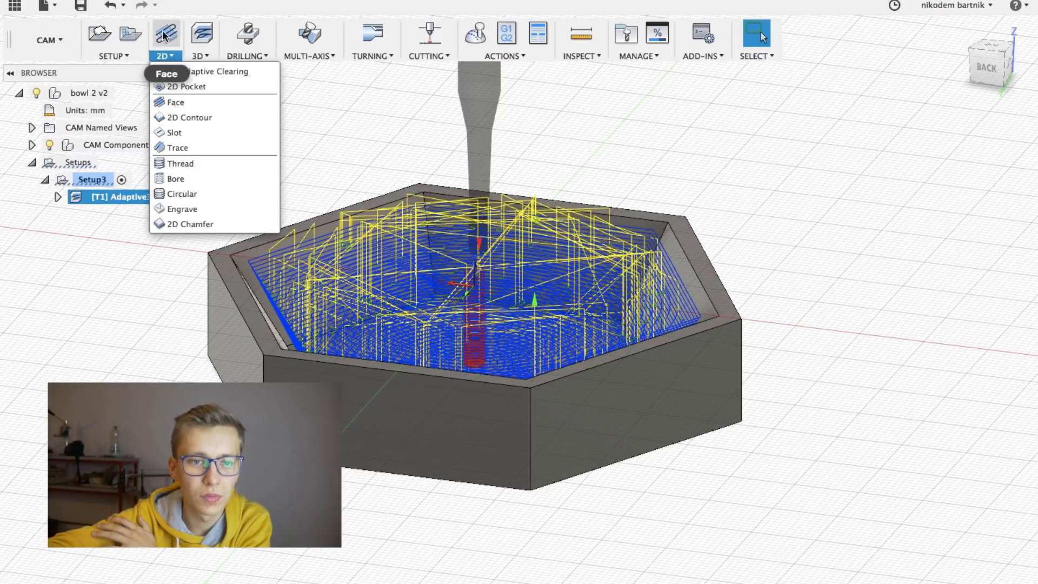
mouse_move(192, 117)
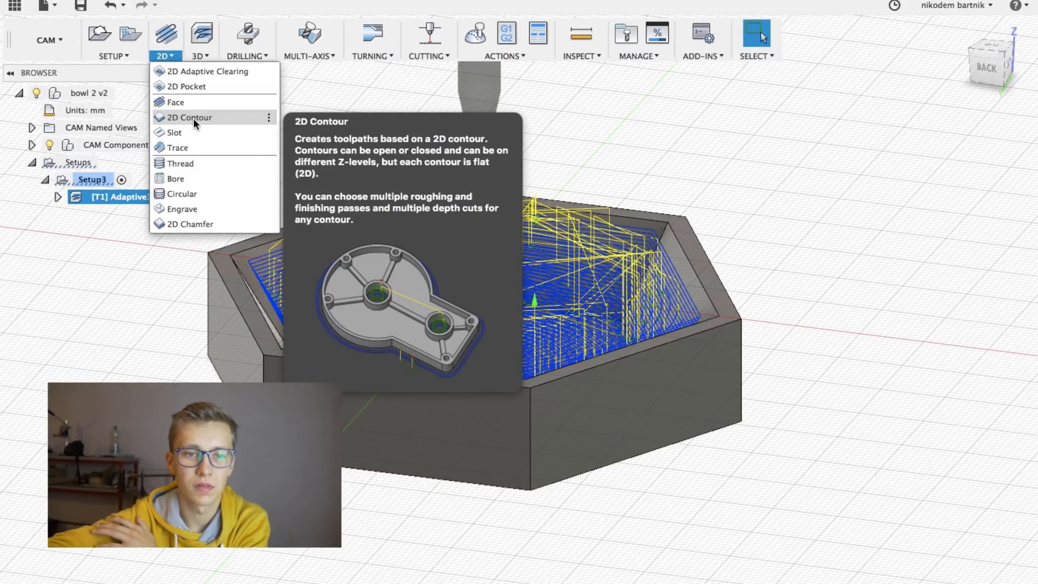
Add a 2D contour around the outer hexagon edge with multiple depths enabled and generate it
click(189, 117)
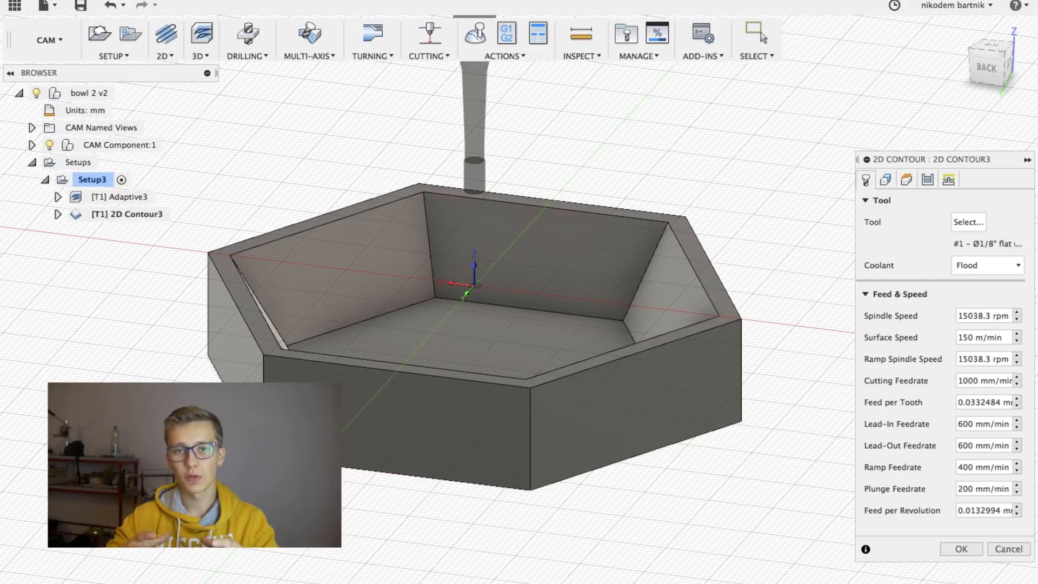
click(886, 180)
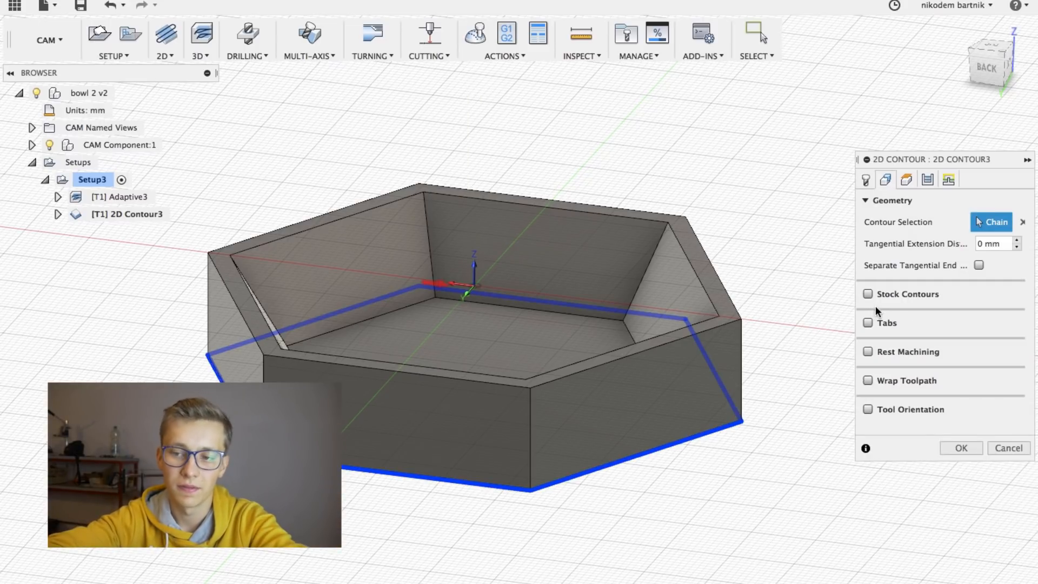
click(865, 180)
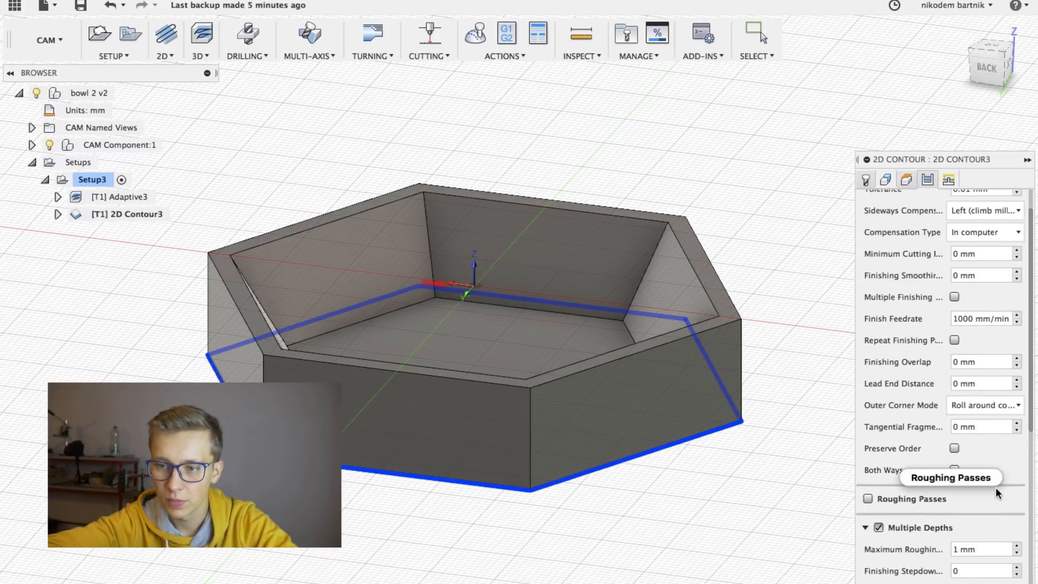
scroll(down, 3)
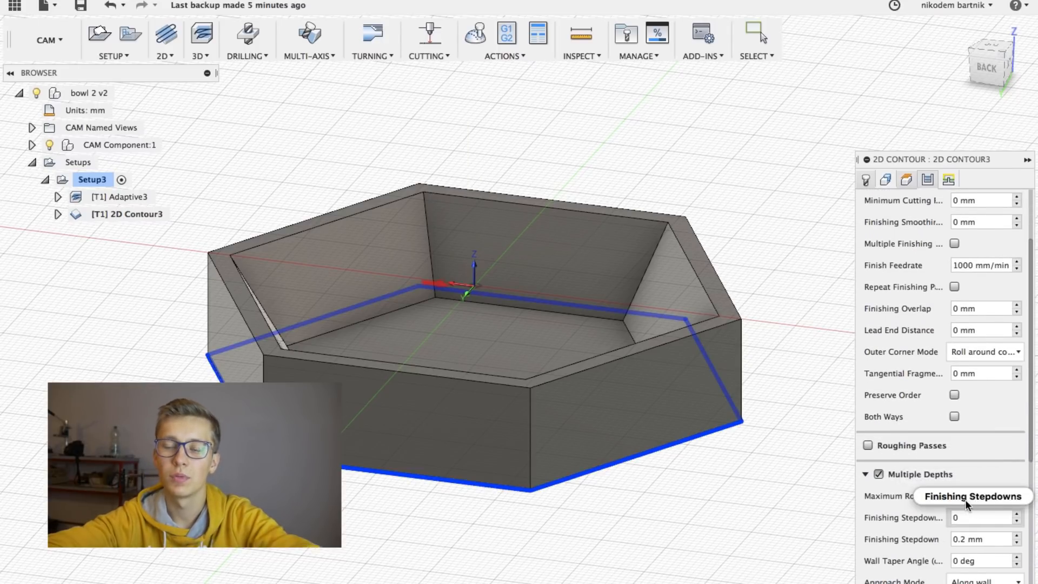
click(980, 495)
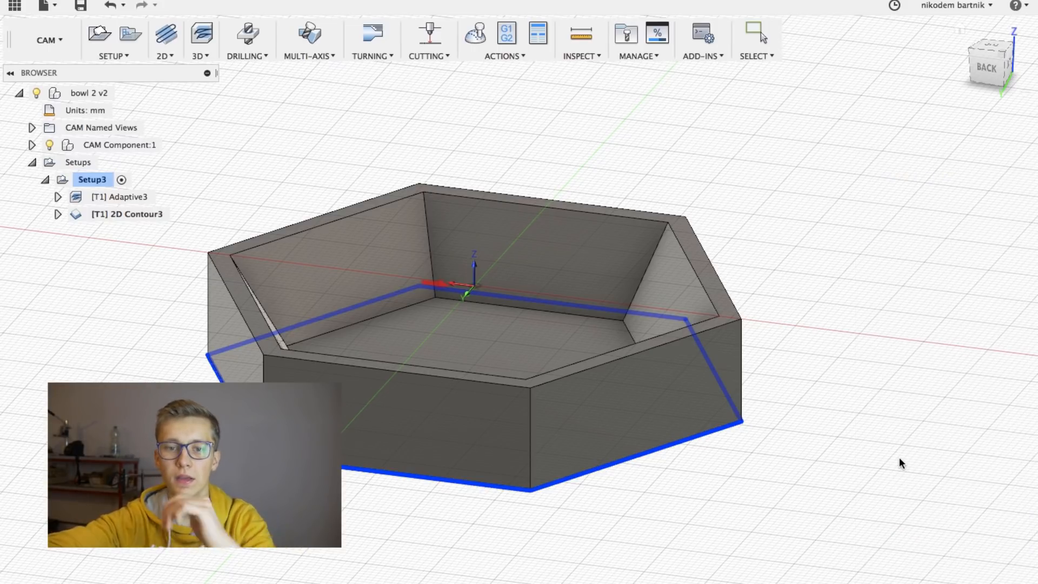
click(132, 214)
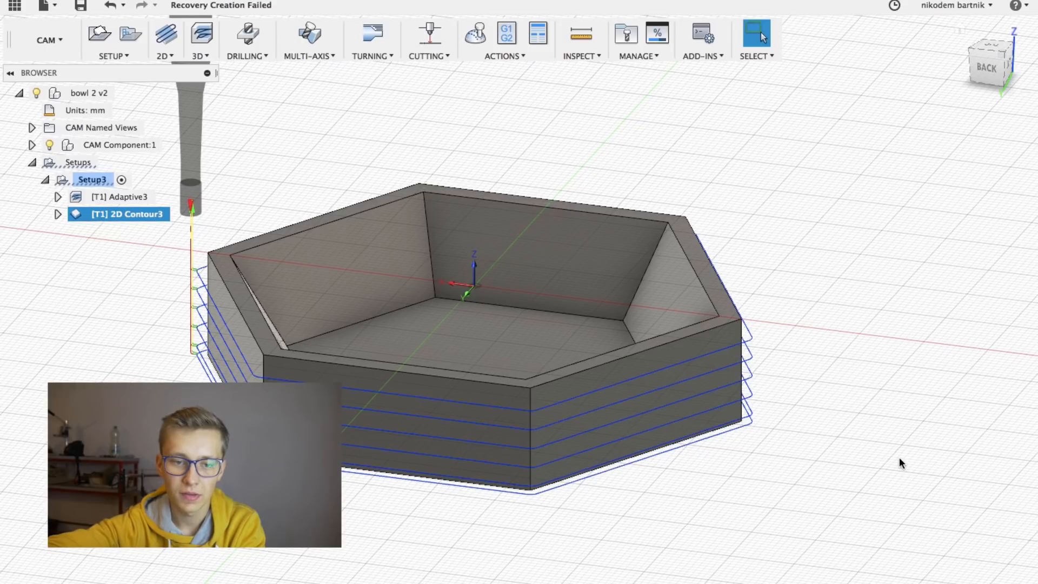
Edit 2D Contour3 to enable holding tabs with 1 mm tab height and regenerate
double_click(125, 214)
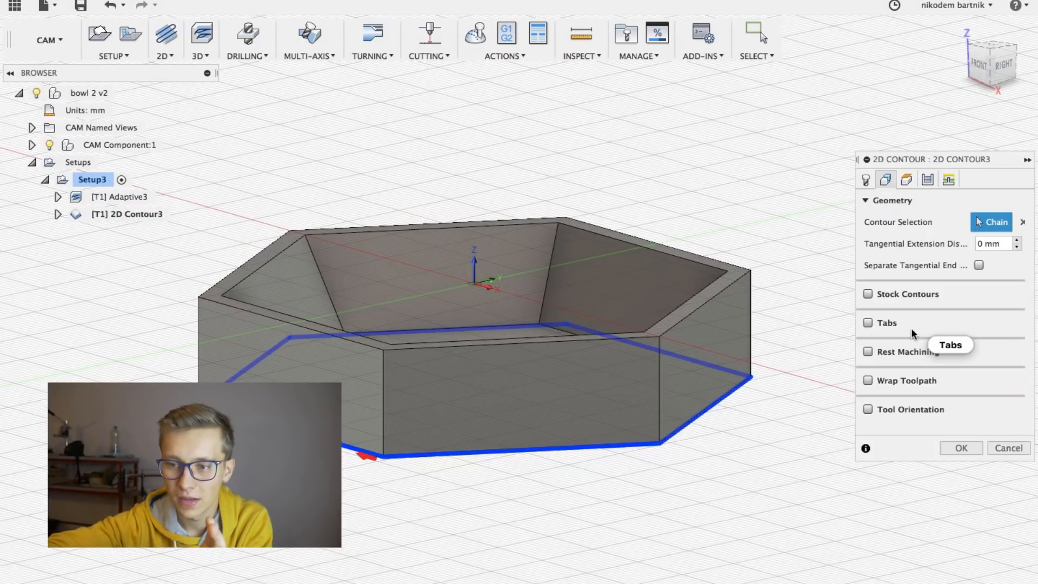
click(868, 322)
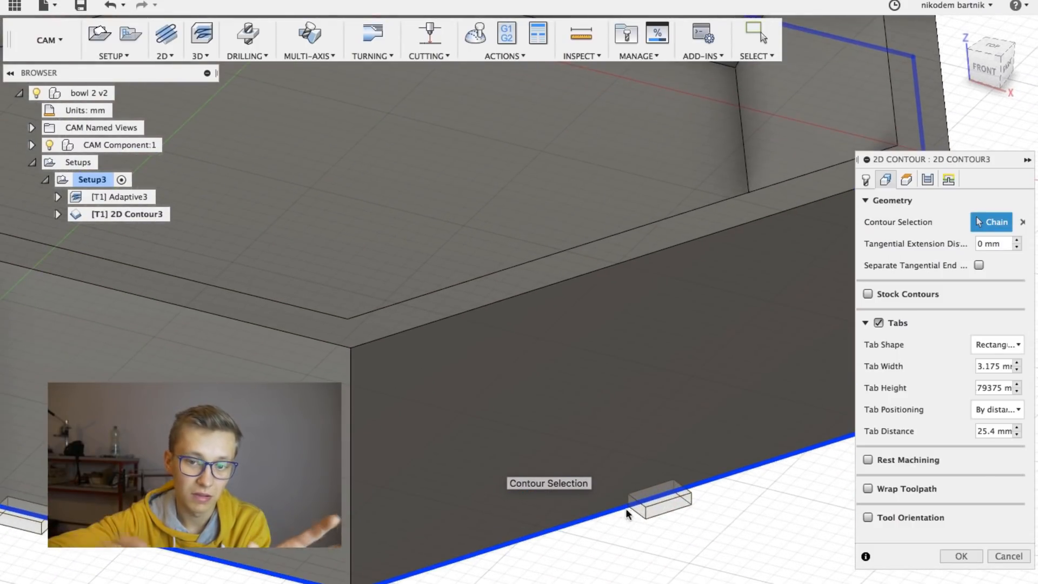
mouse_move(694, 505)
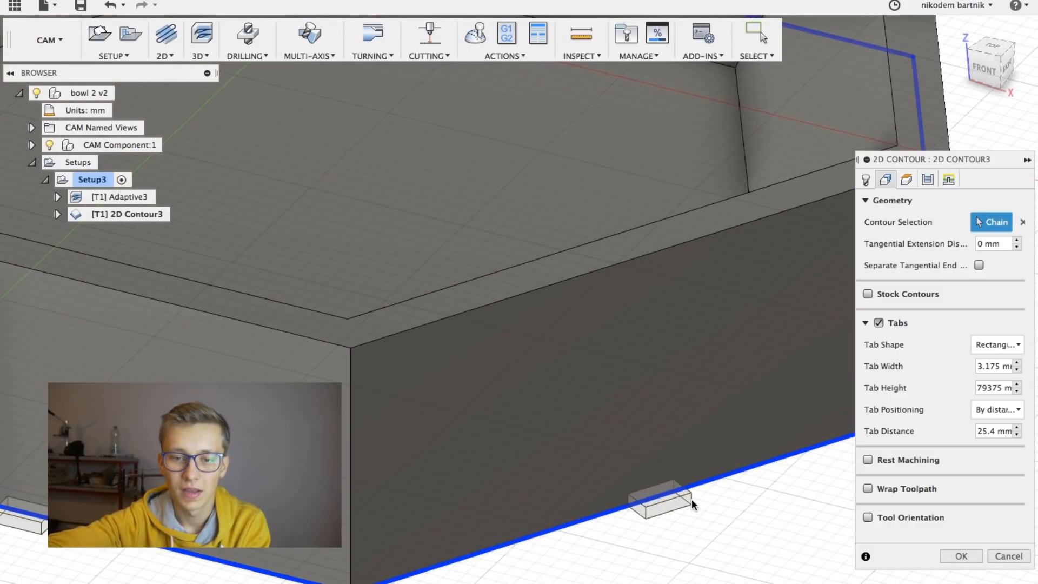
triple_click(994, 387)
text(1)
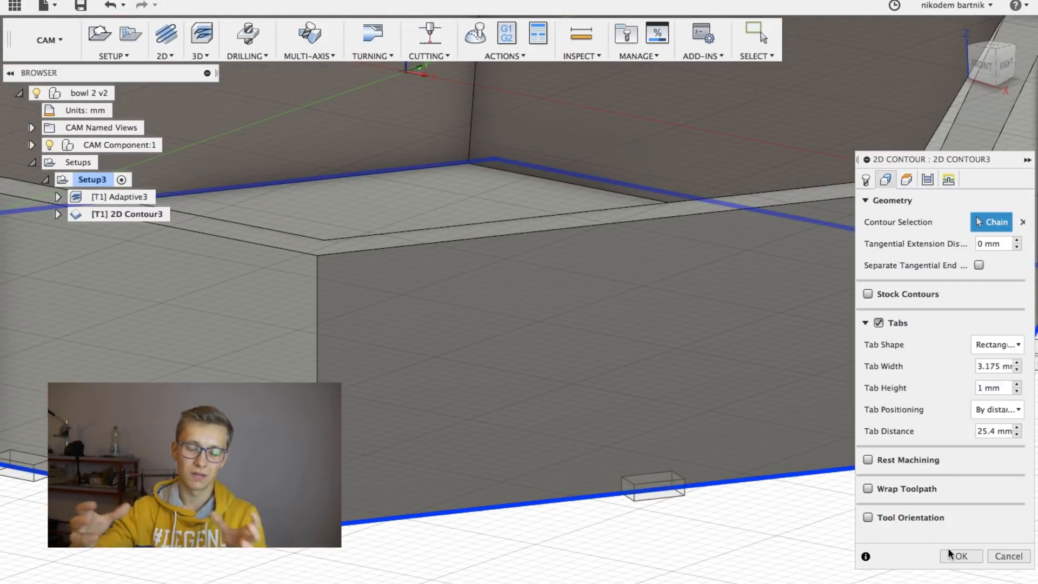
mouse_move(961, 556)
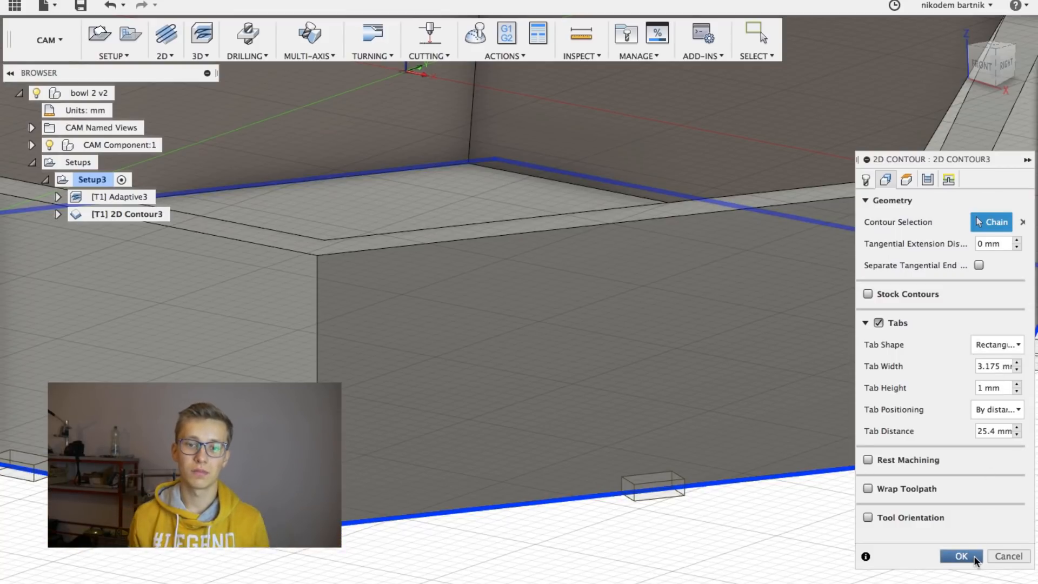
click(960, 556)
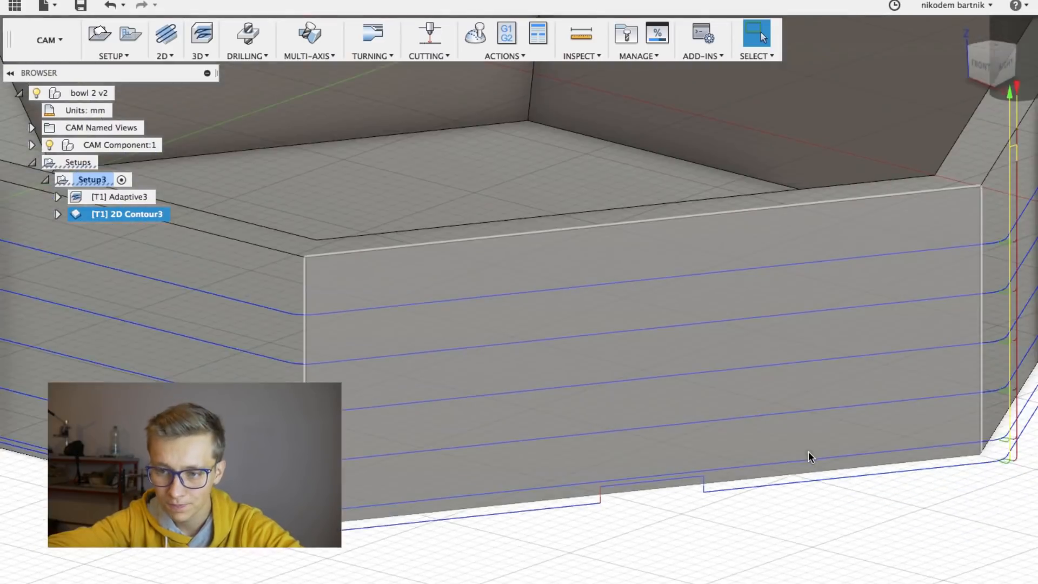
Simulate both toolpaths cutting the stock, play it through, then close the simulation
click(474, 35)
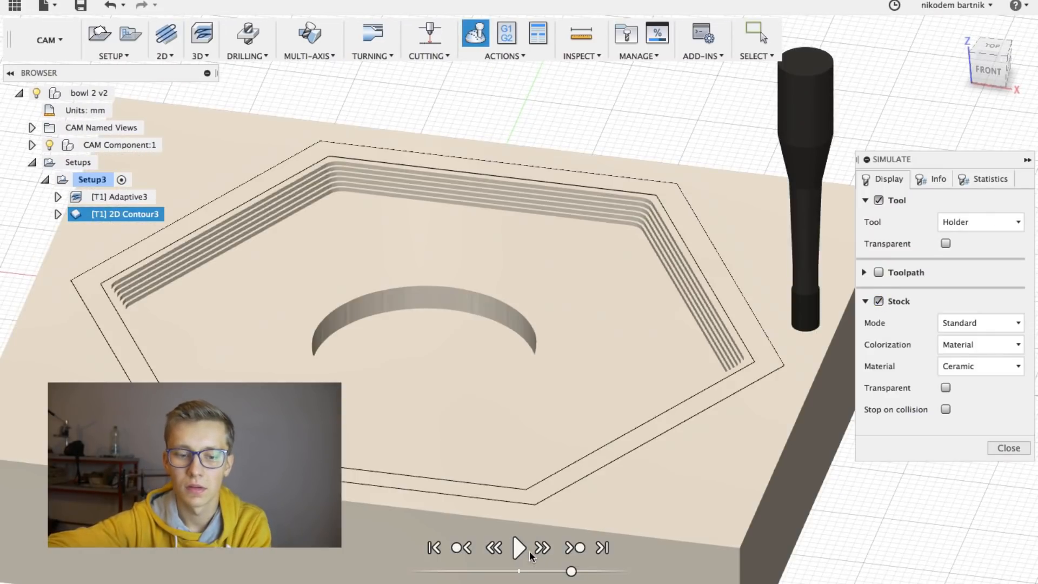
click(519, 547)
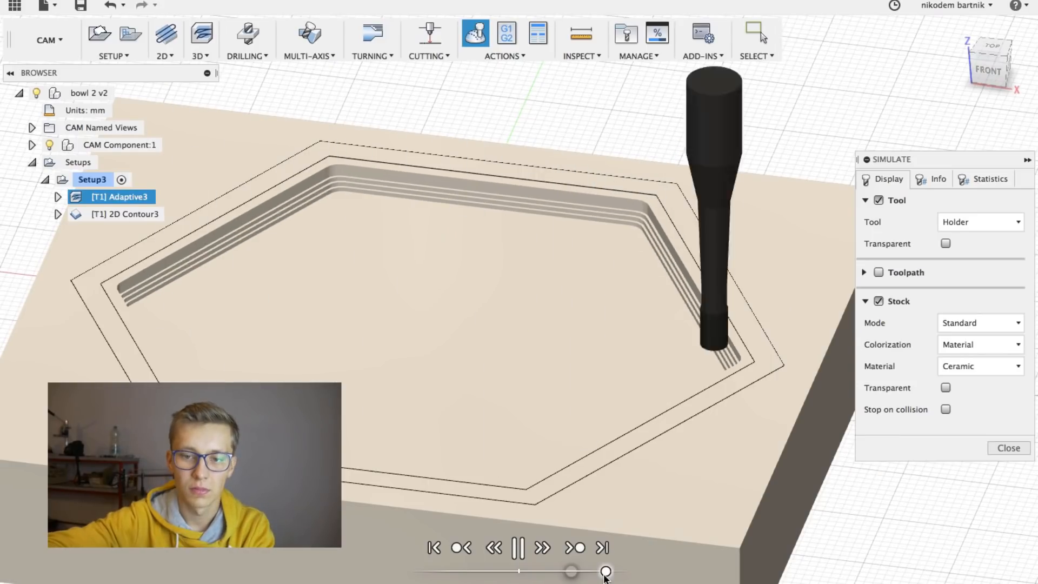
click(1008, 448)
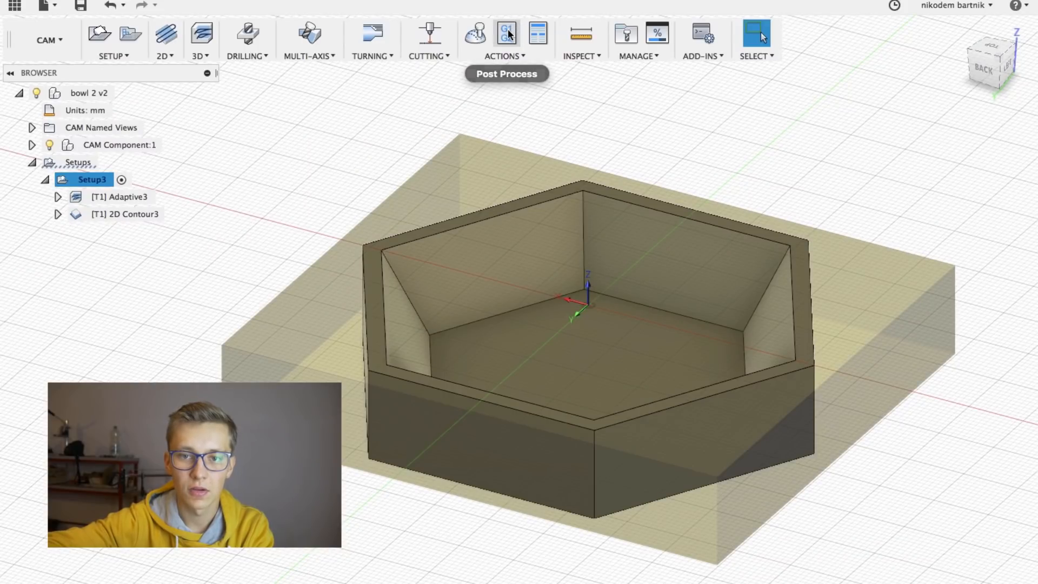
Post-process with the Grbl post and program name bowl_test, proceeding to the Save dialog
click(506, 34)
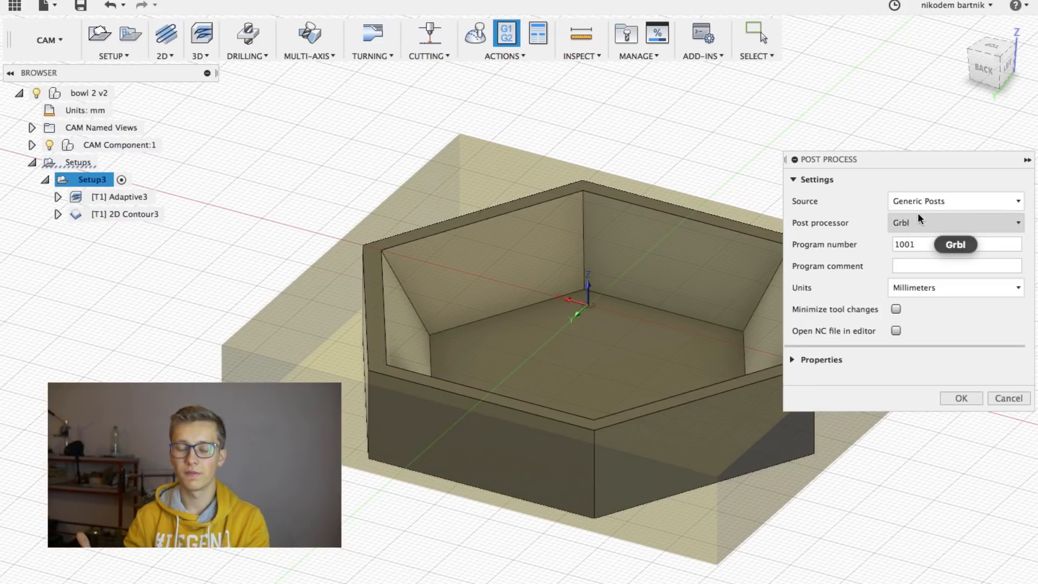
click(954, 243)
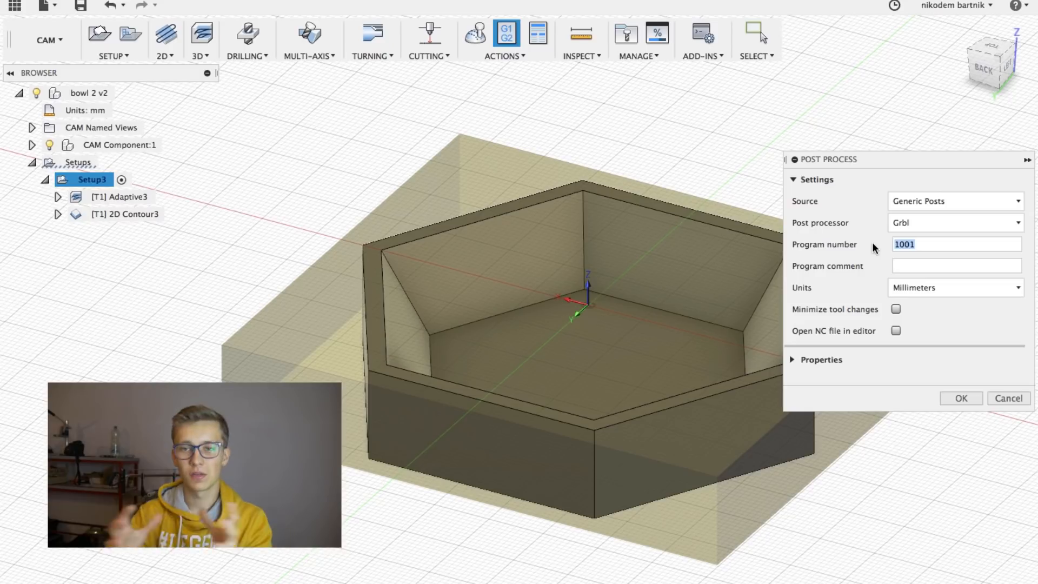
mouse_move(881, 279)
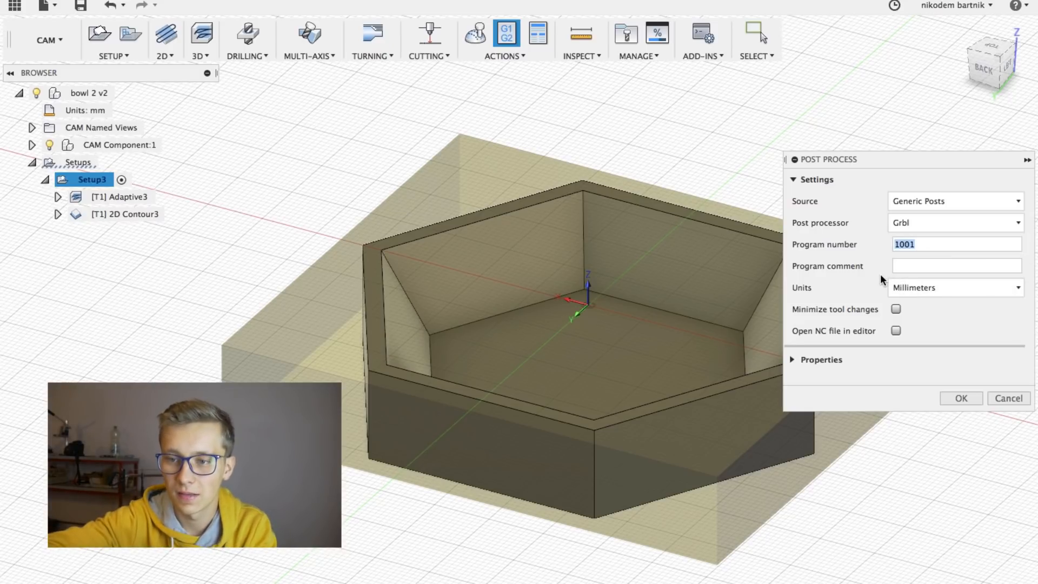
text(bow)
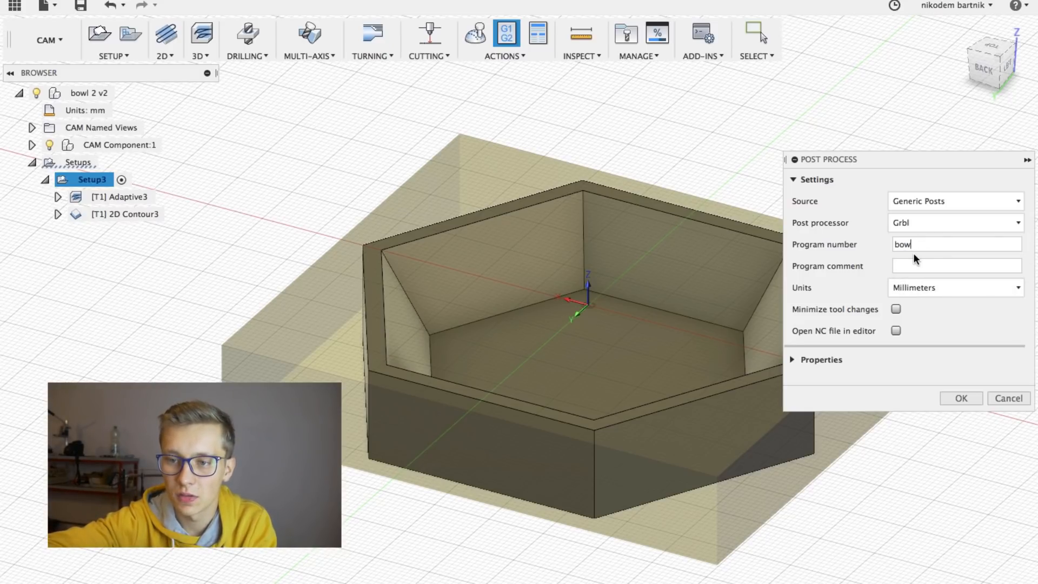
text(_test)
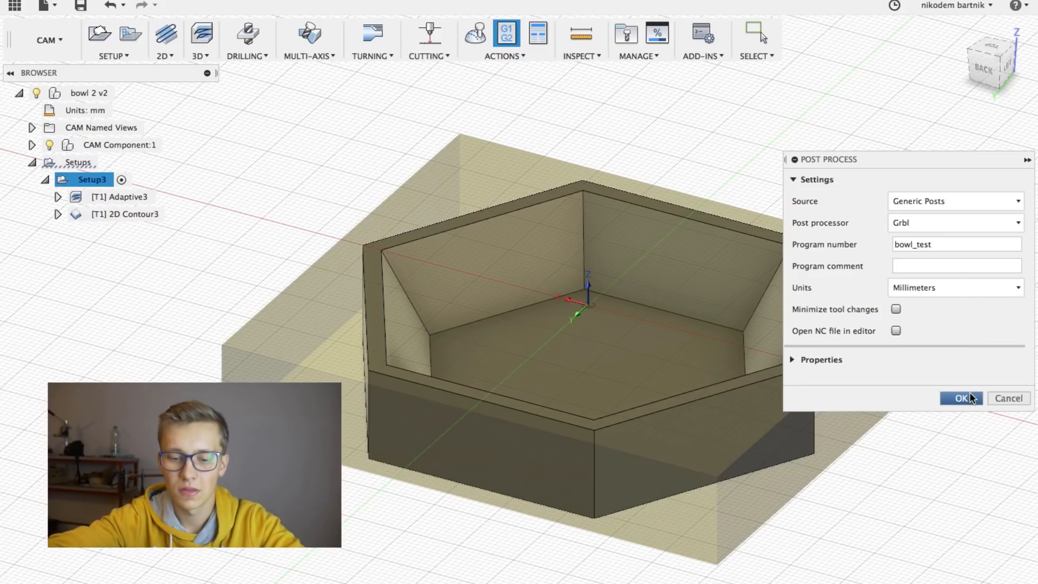
click(961, 398)
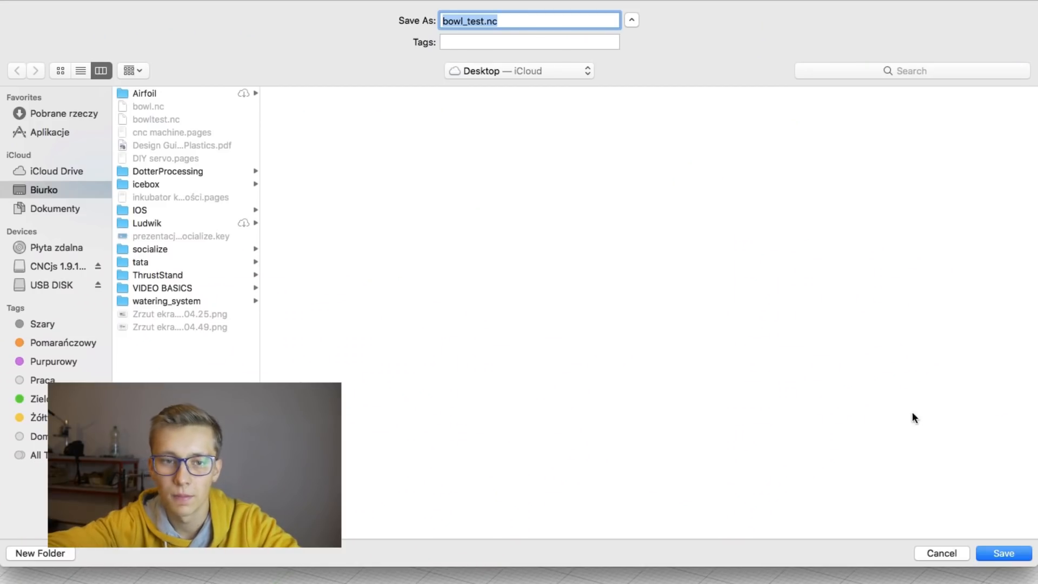